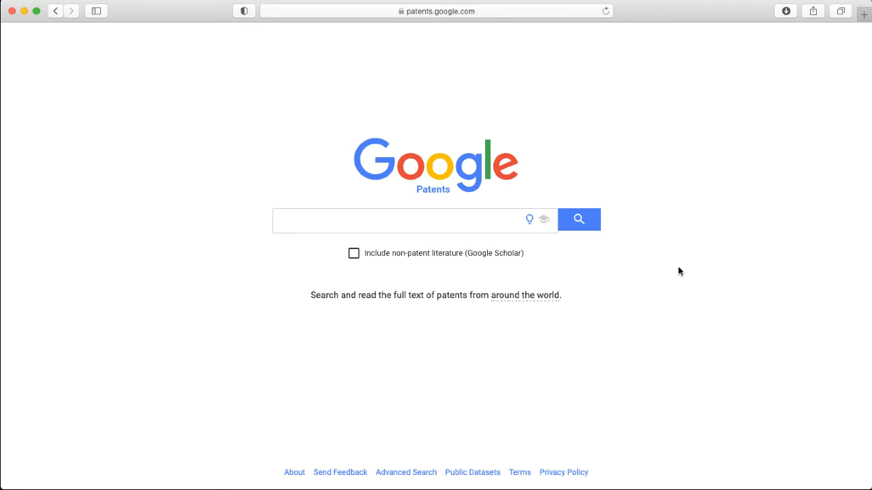
Enter the query 'tongue depressor' and include Google Scholar non-patent literature.
left_click(416, 220)
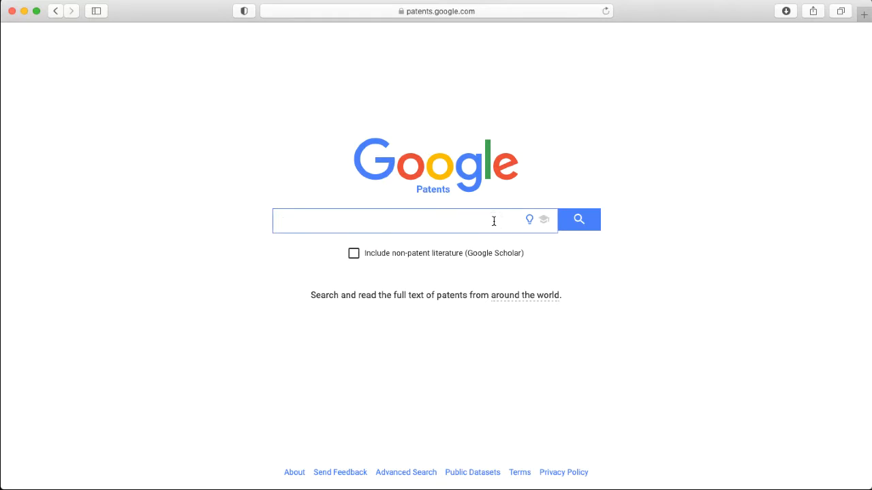
type("tongue p")
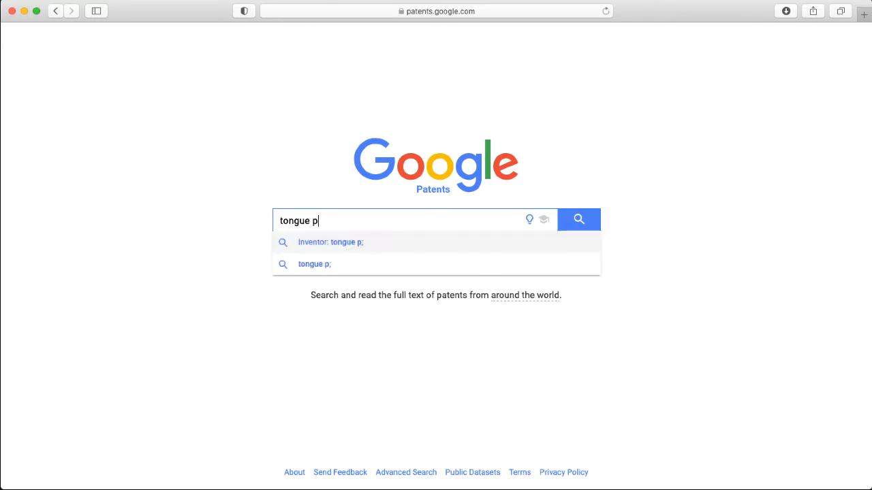
type("depressor")
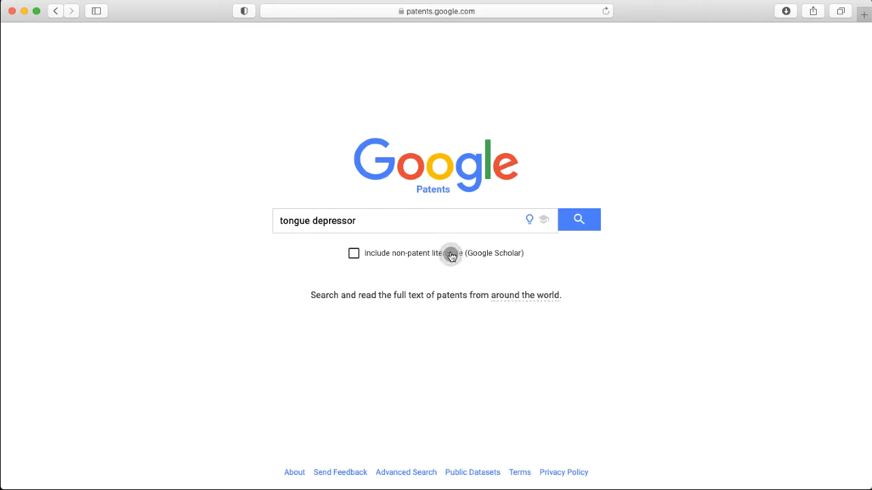
left_click(353, 253)
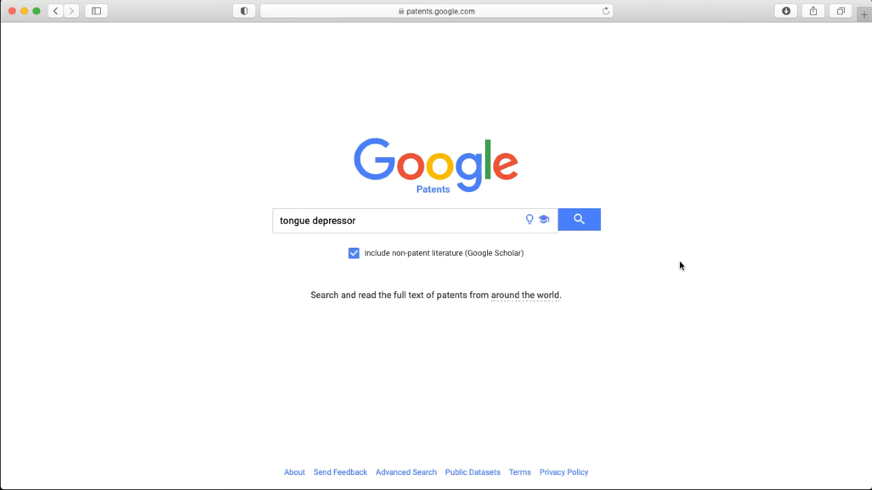
mouse_move(641, 248)
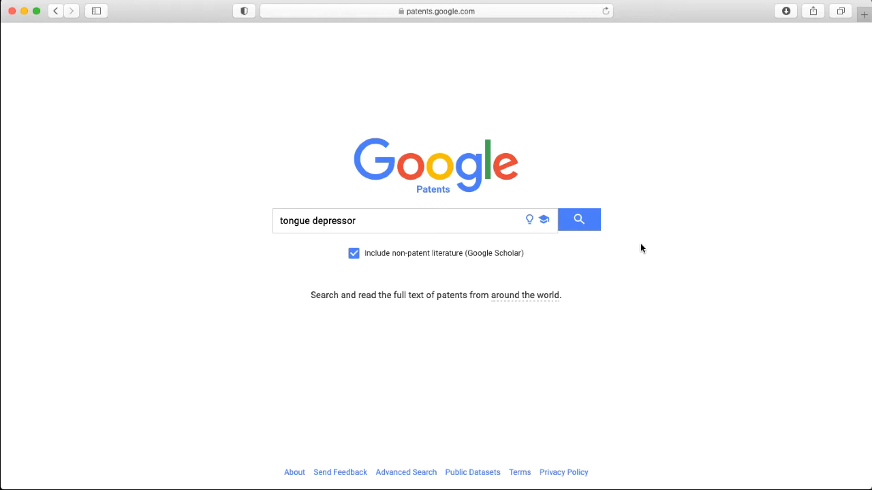
Run the tongue depressor search, returning about 81,632 results.
left_click(578, 220)
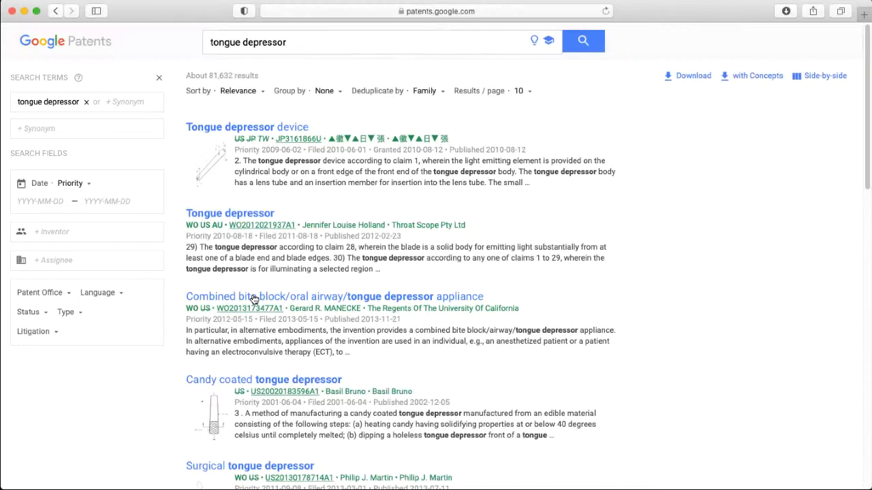
Filter the results to the US patent office and open the Status filter.
left_click(43, 292)
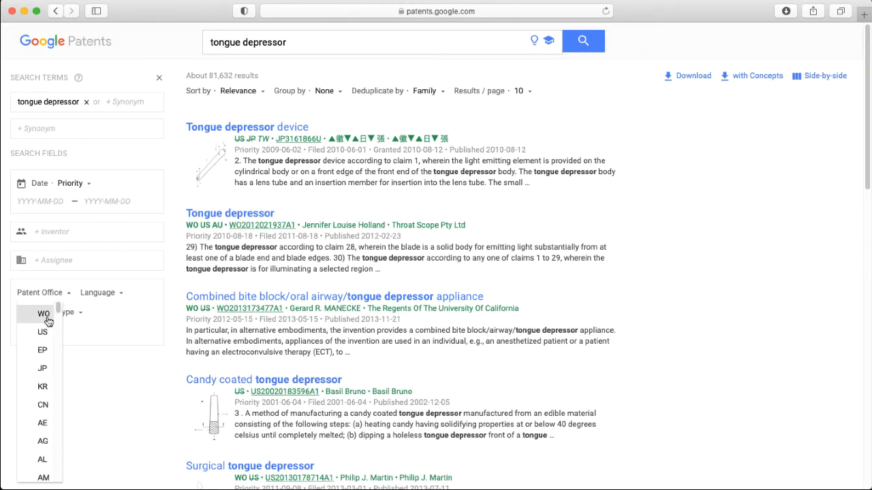
left_click(43, 332)
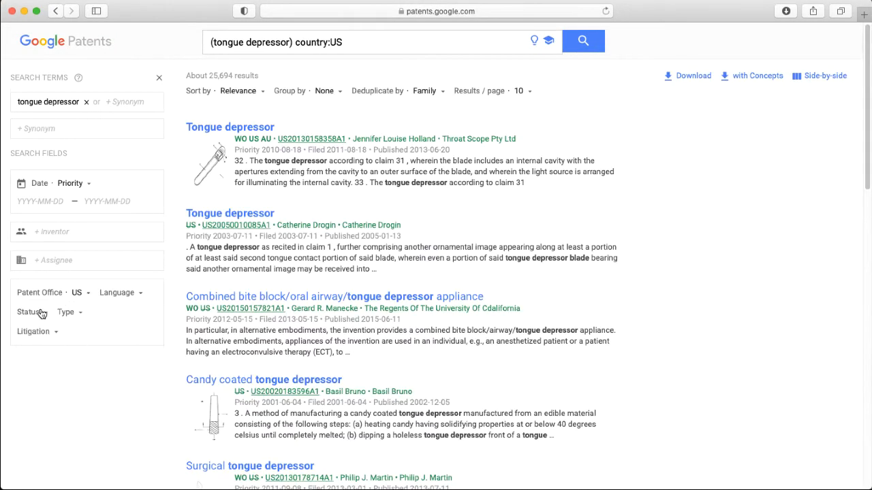
left_click(46, 333)
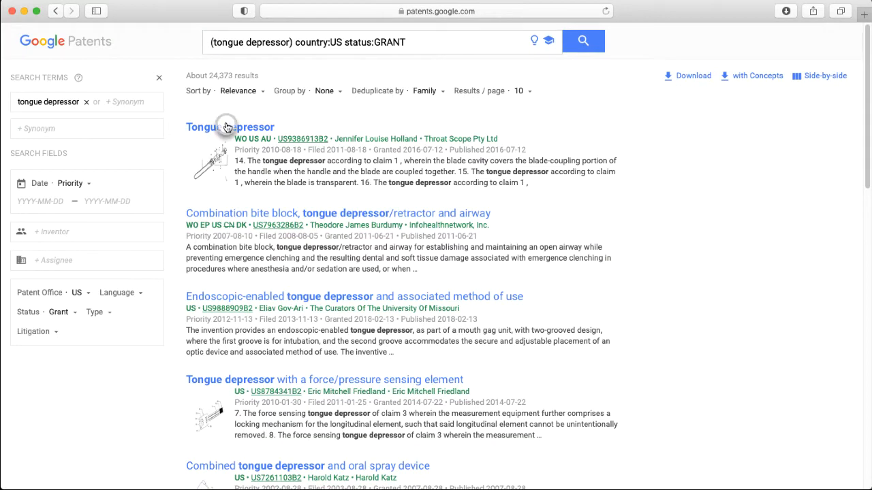
Open US9386913B2 'Tongue depressor' and scroll through its abstract, classifications and claims.
left_click(230, 127)
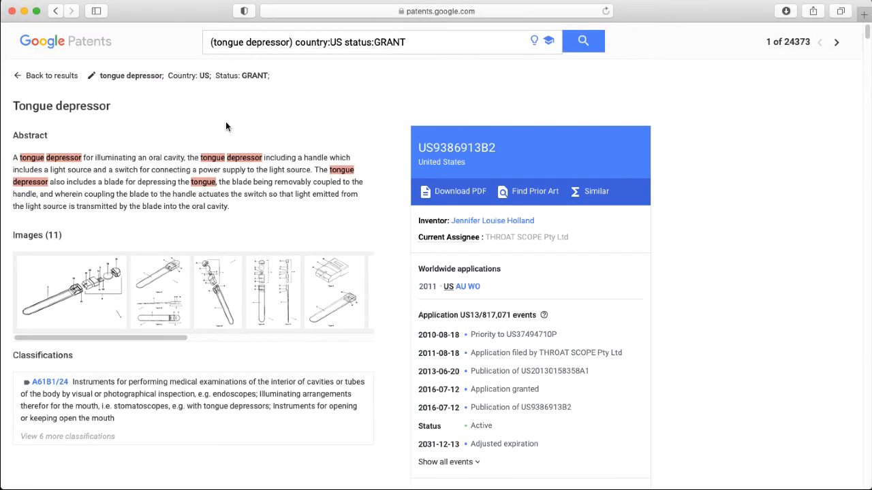
scroll("down", 3)
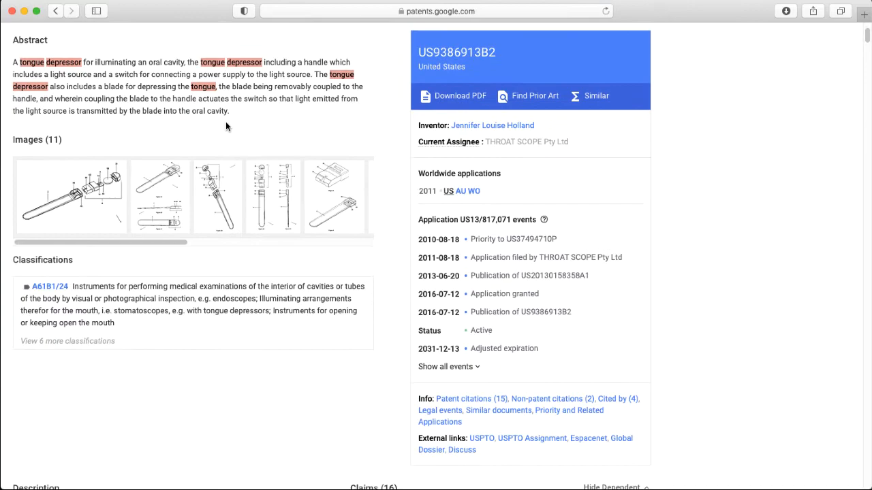
scroll("down", 3)
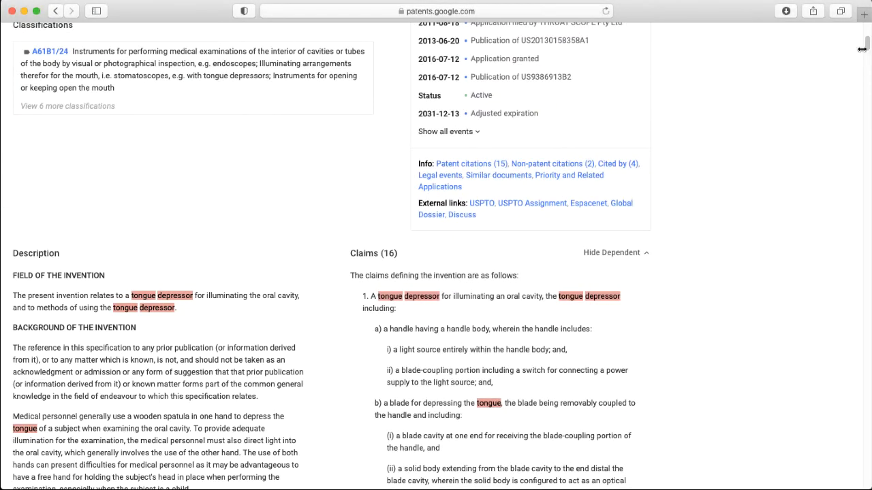
Scroll to the Patent Citations, Non-Patent Citations and Cited By tables.
scroll("down", 3)
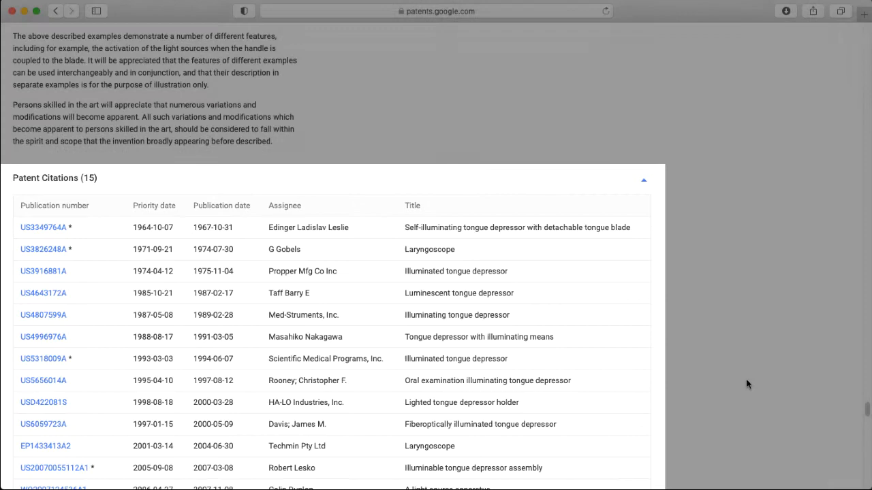
scroll("down", 3)
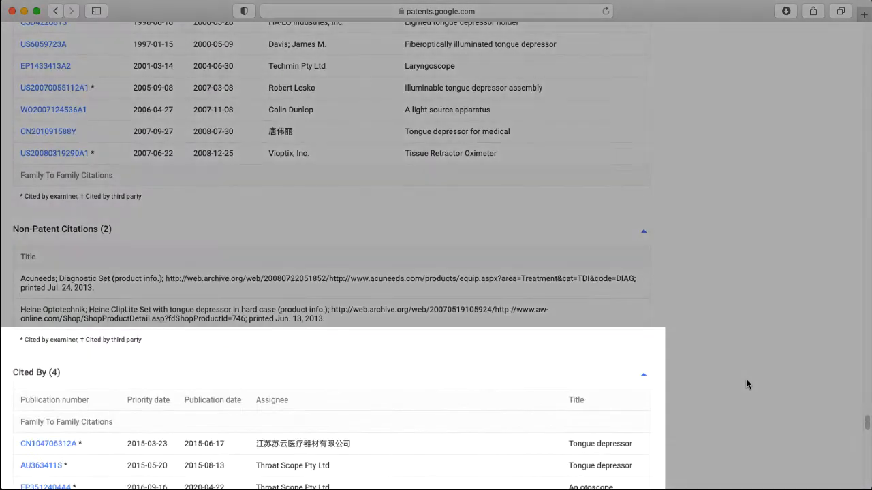
scroll("down", 3)
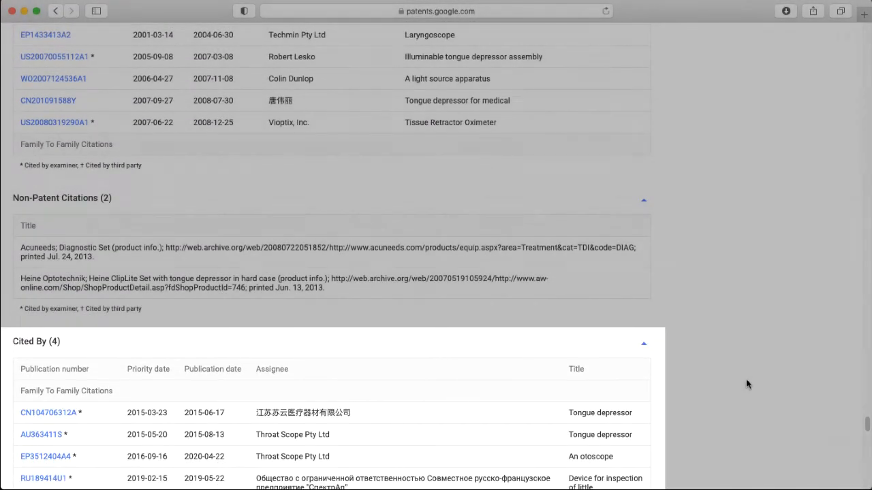